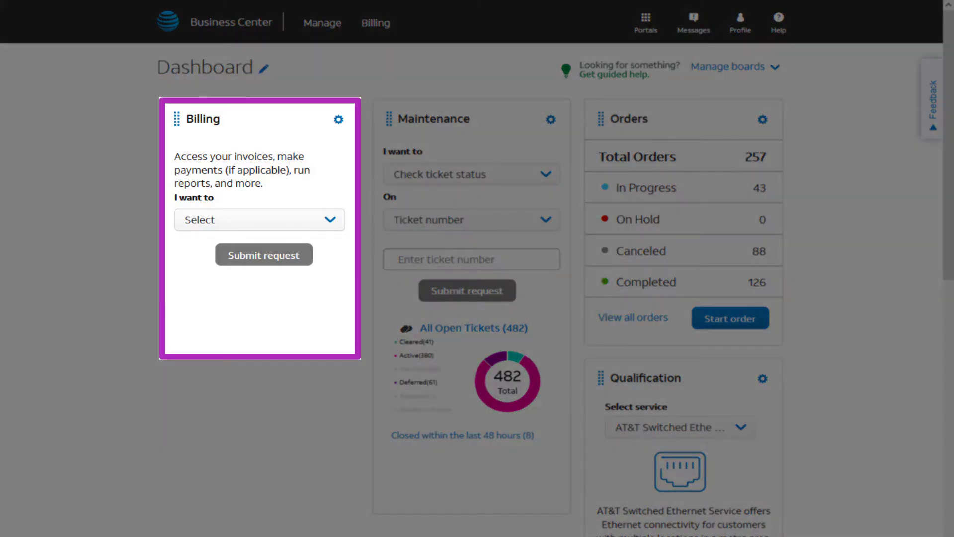
Reveal the Billing payment options, including View payment history, from the dashboard
left_click(375, 23)
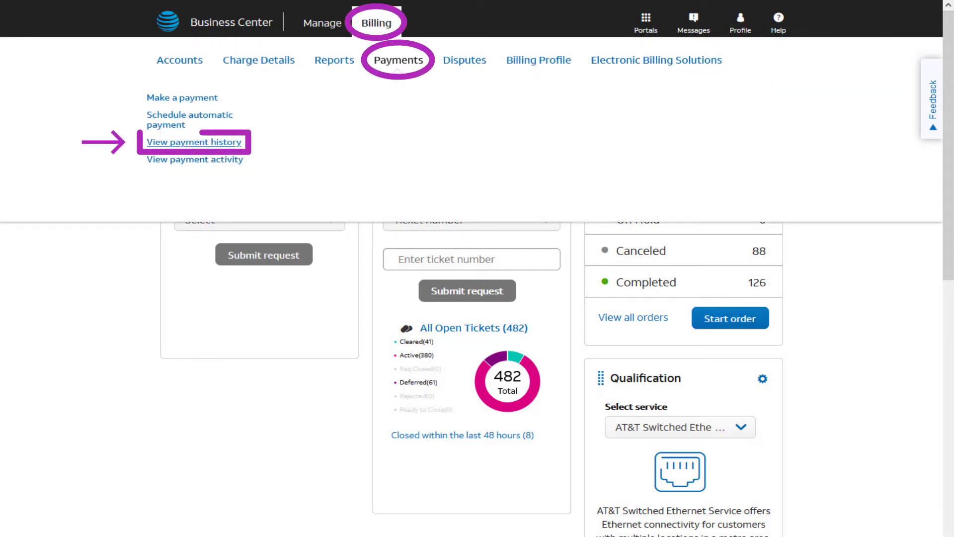
Go to the View Payment History page listing processed payments
left_click(194, 142)
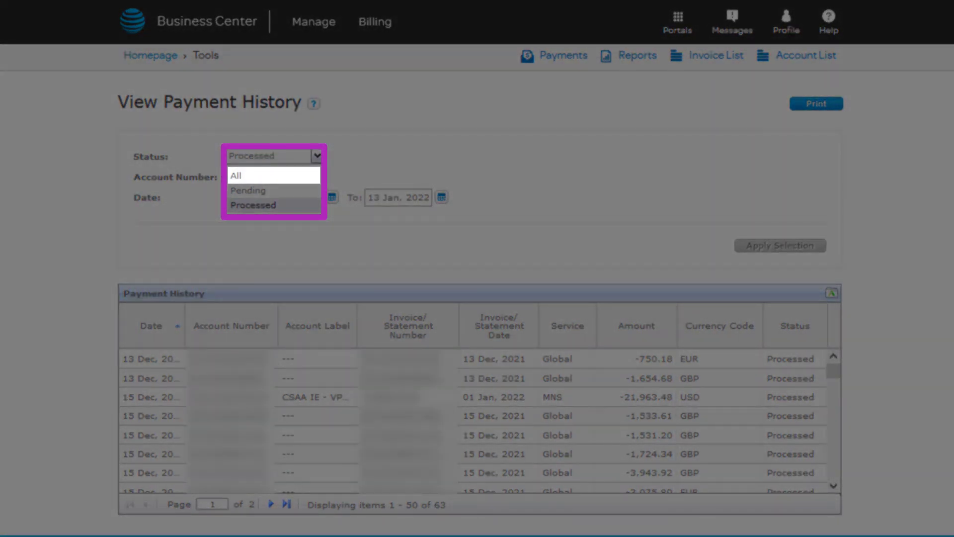
Set the payment history Status filter to All (13 Dec 2021 – 13 Jan 2022)
left_click(238, 175)
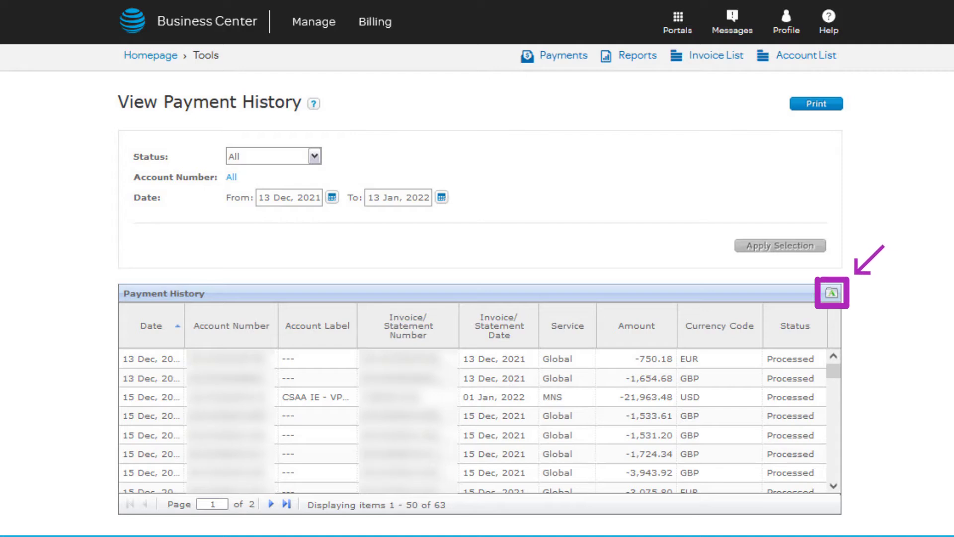
mouse_move(831, 293)
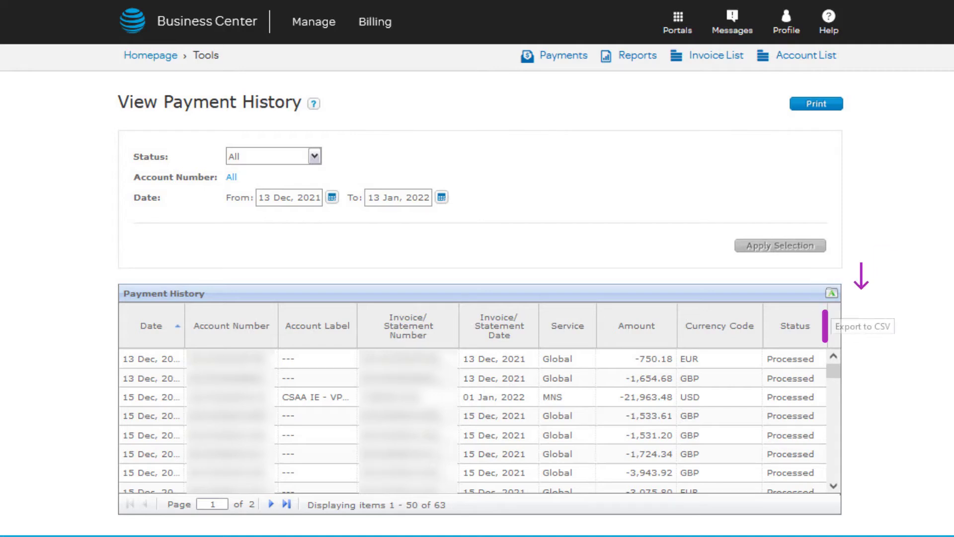